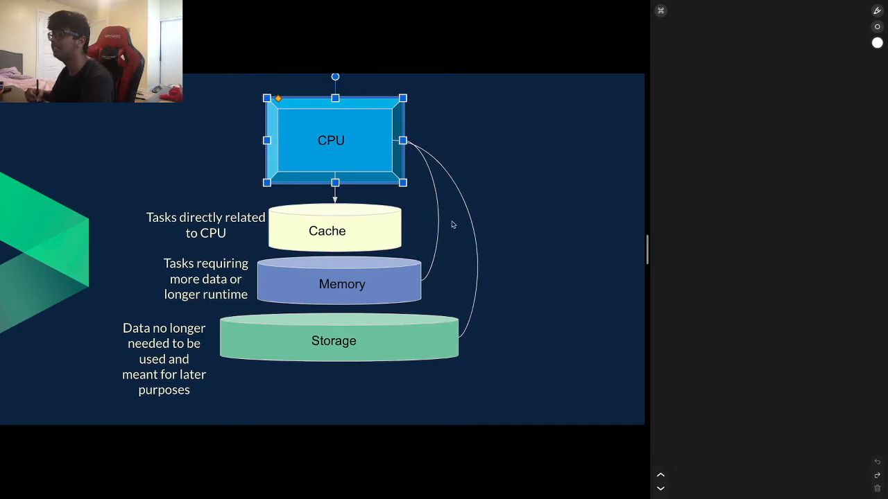
mouse_move(445, 221)
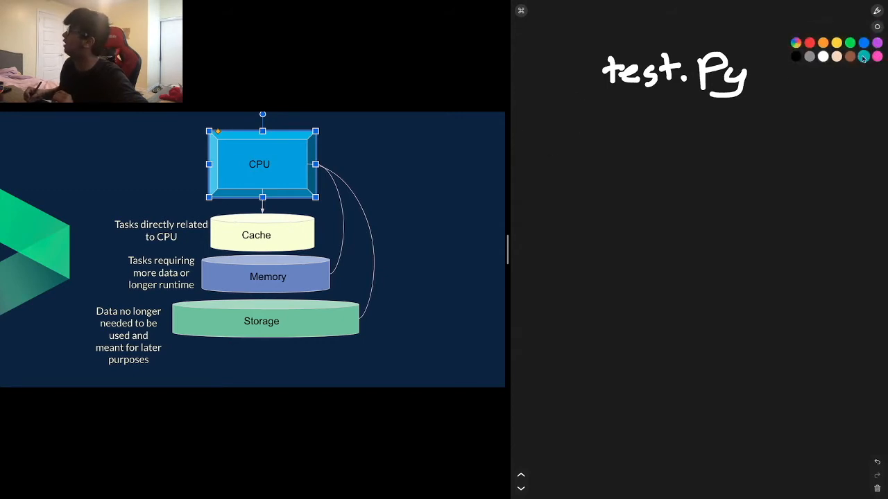
- Sketch a green stack of boxes with dividers below test.py, then pick a stroke thickness
drag(555, 122, 555, 160)
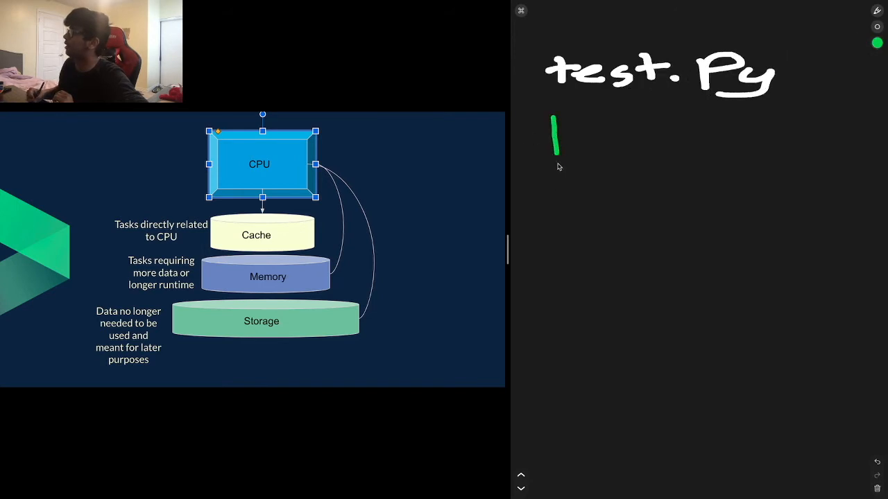
drag(555, 121, 576, 222)
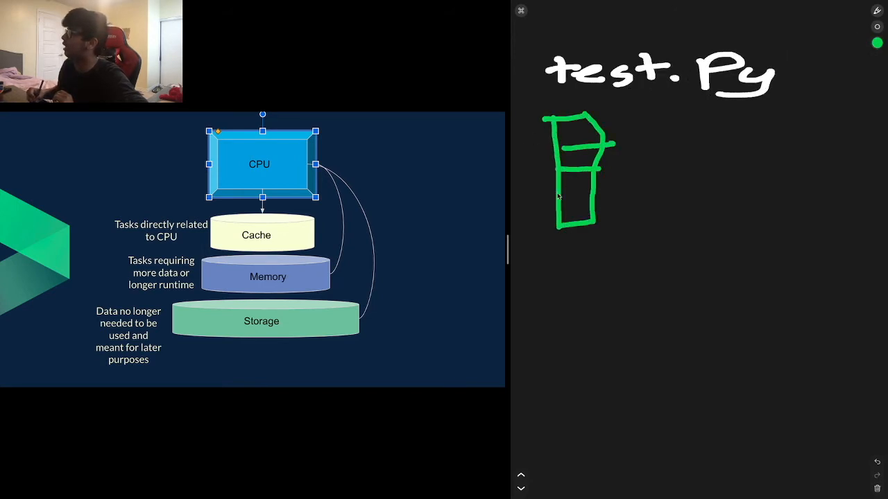
drag(559, 194, 596, 193)
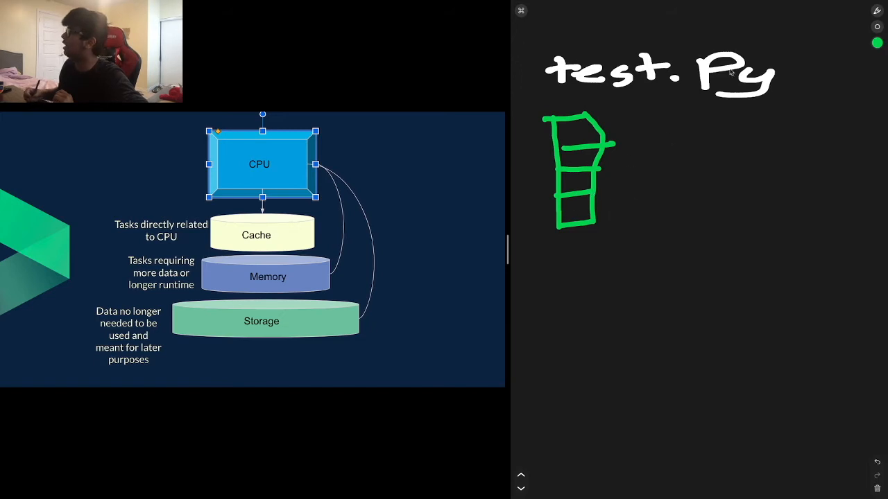
click(864, 27)
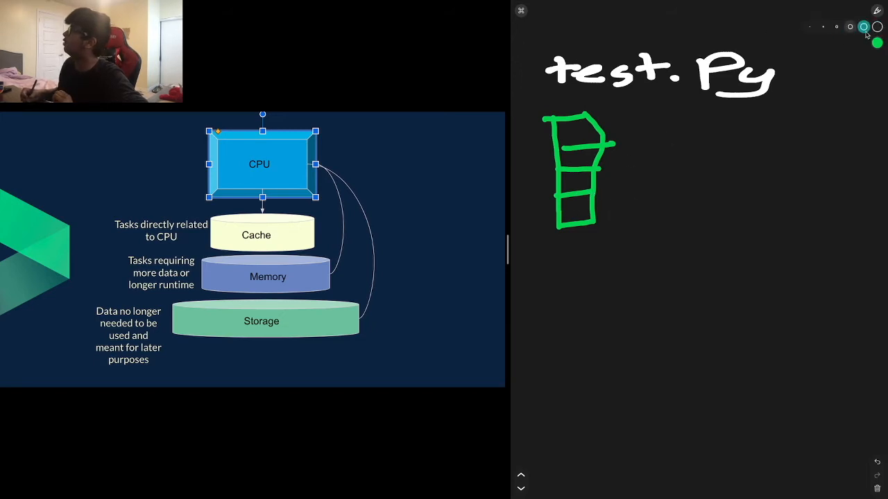
click(863, 27)
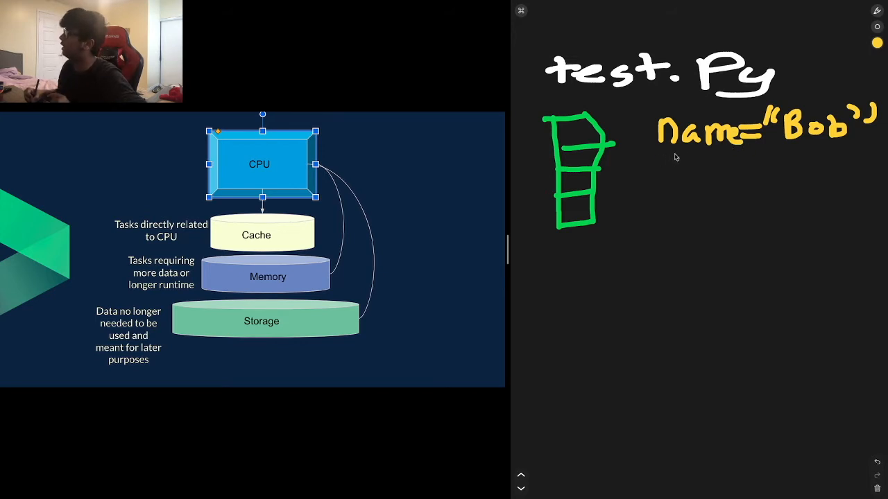
- Draw a yellow curved arrow from Name="Bob" into the stack's top box
drag(607, 115, 676, 152)
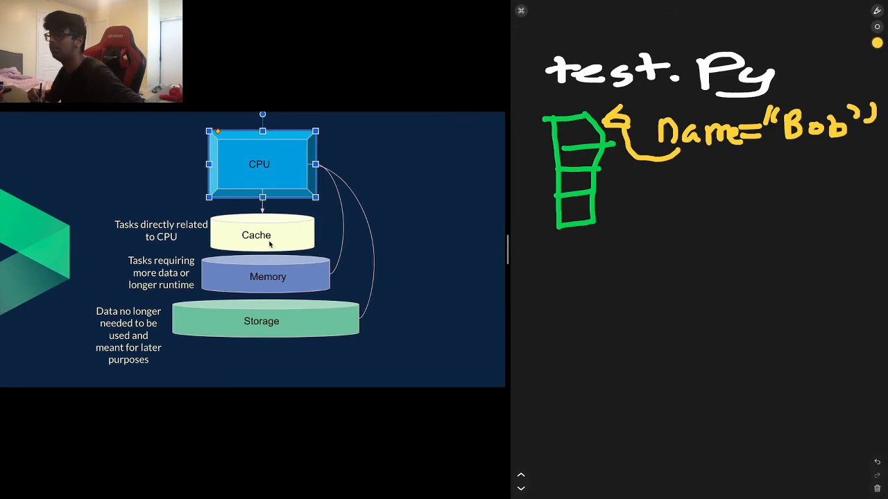
mouse_move(555, 304)
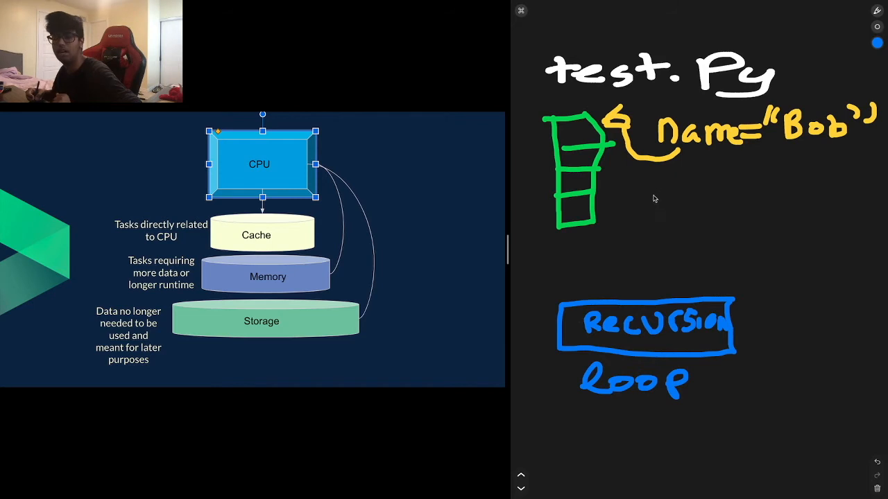
mouse_move(664, 239)
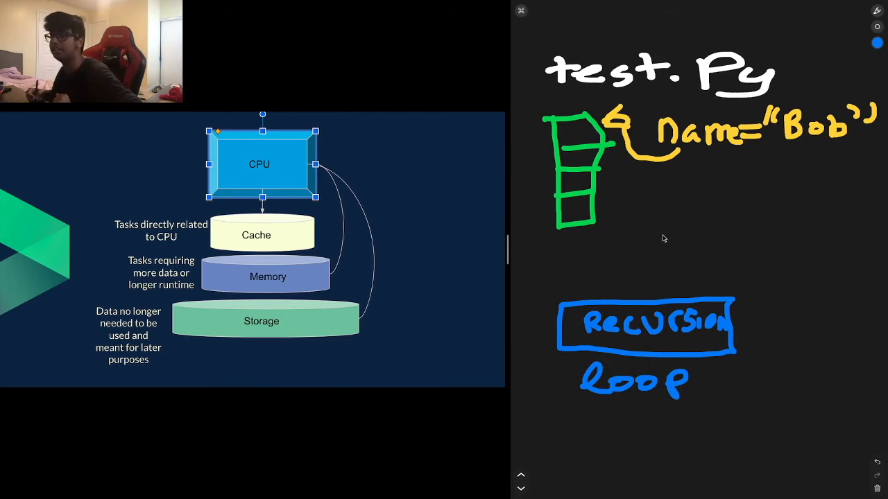
mouse_move(646, 241)
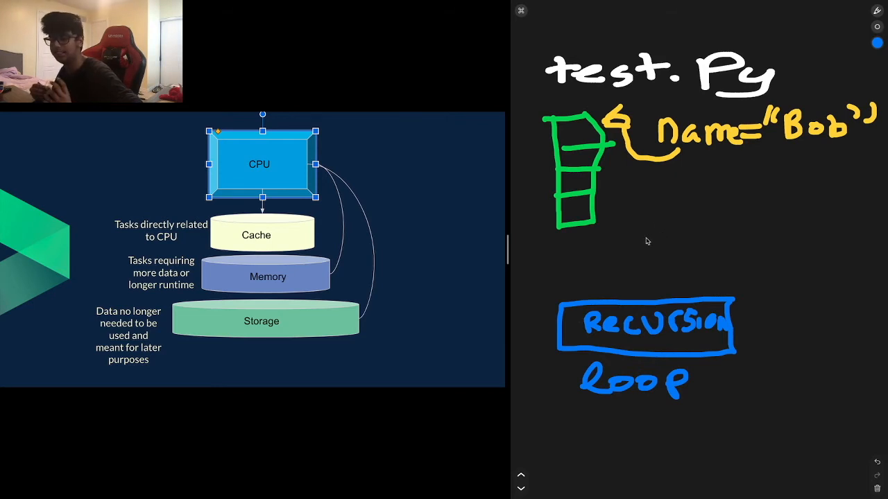
mouse_move(570, 248)
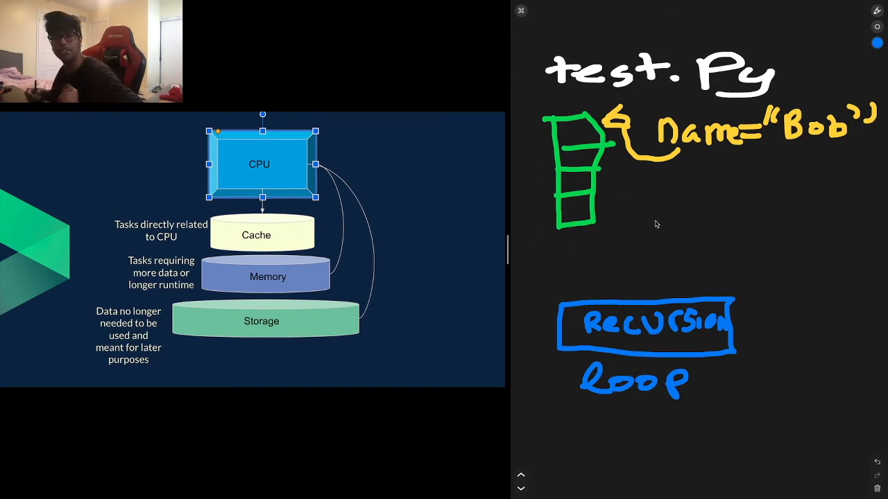
- Write the blue sequence 0, 1, 1, 2 above the boxed Recursion note
drag(676, 243, 691, 267)
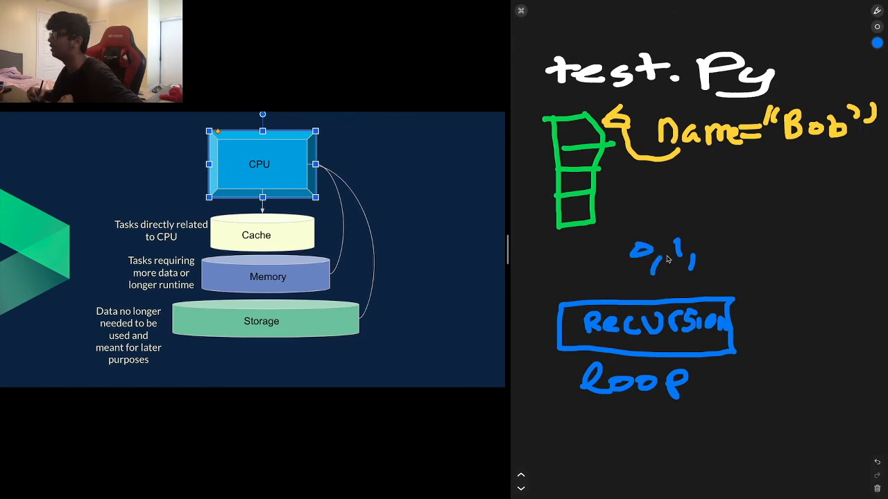
drag(711, 239, 711, 260)
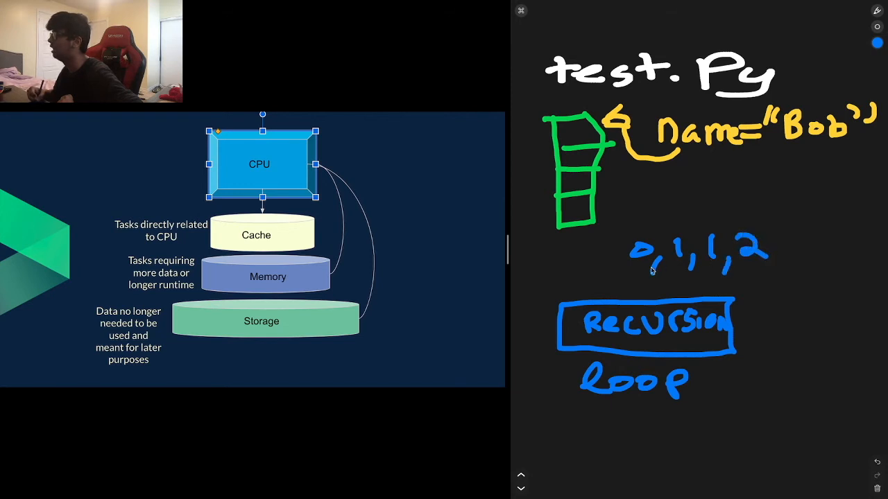
mouse_move(746, 246)
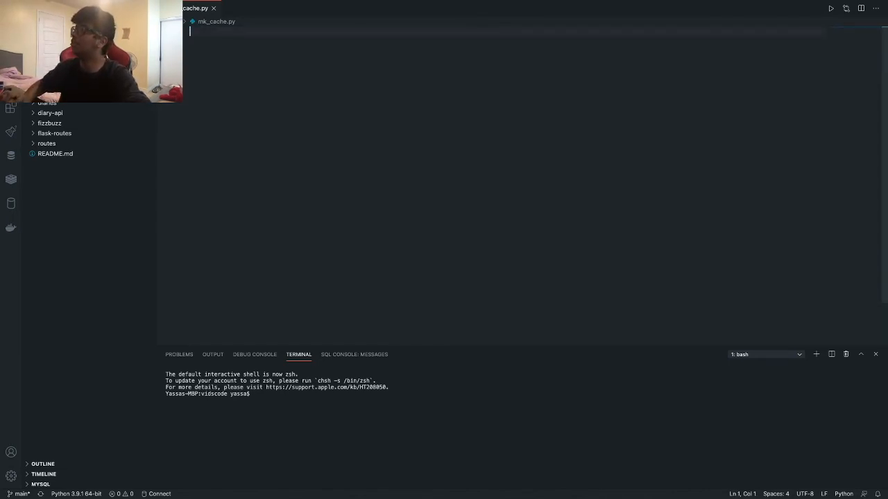
- Add import time and begin the def fibonacci(num) function
text(import time)
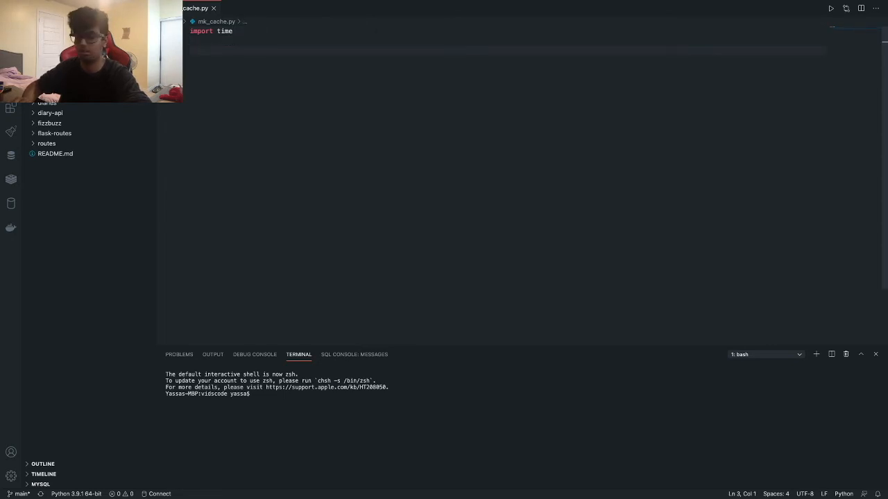
text(def fi)
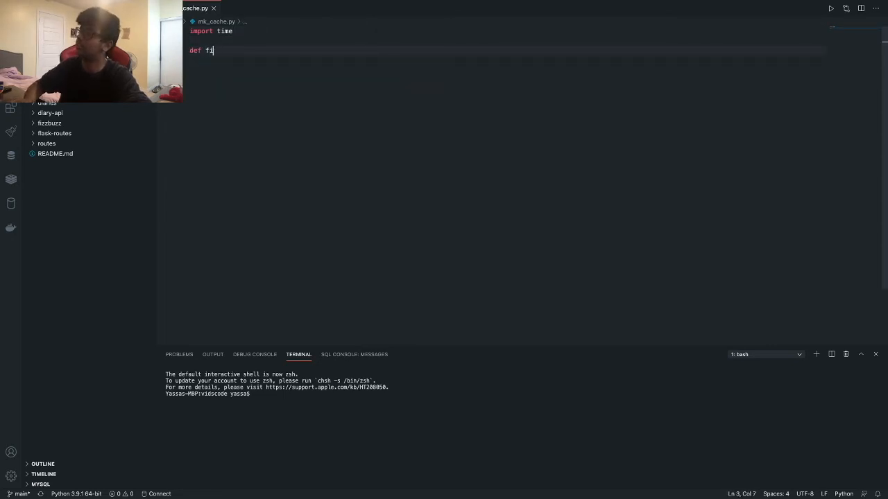
text(boncacci)
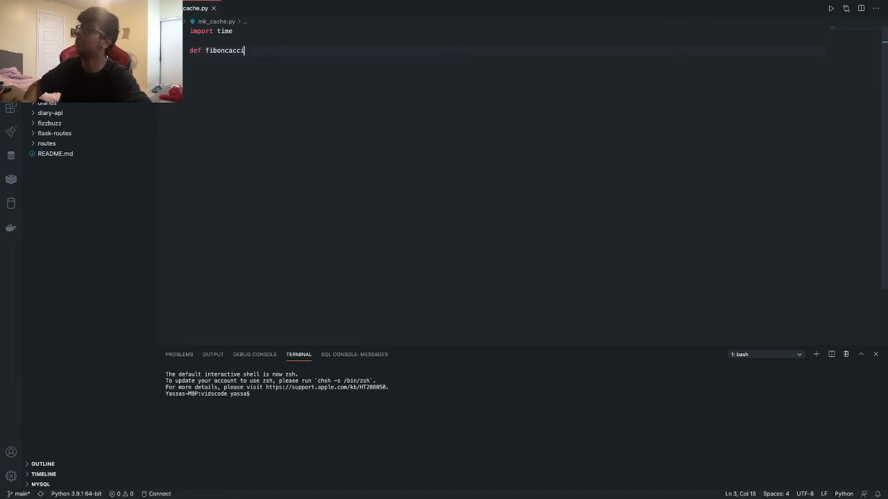
key(Backspace)
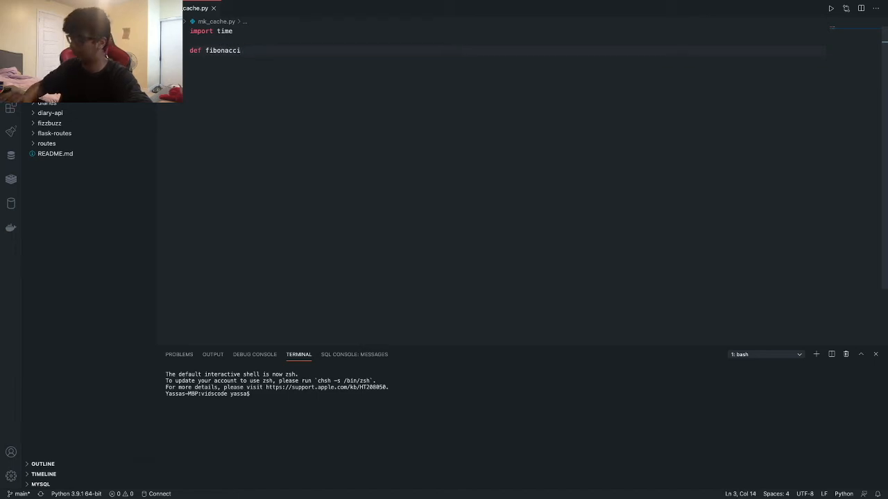
text((number):)
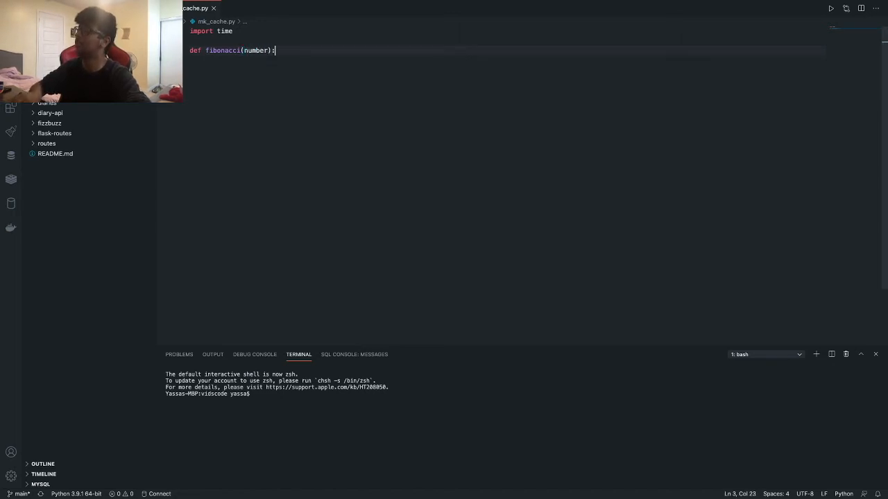
key(enter)
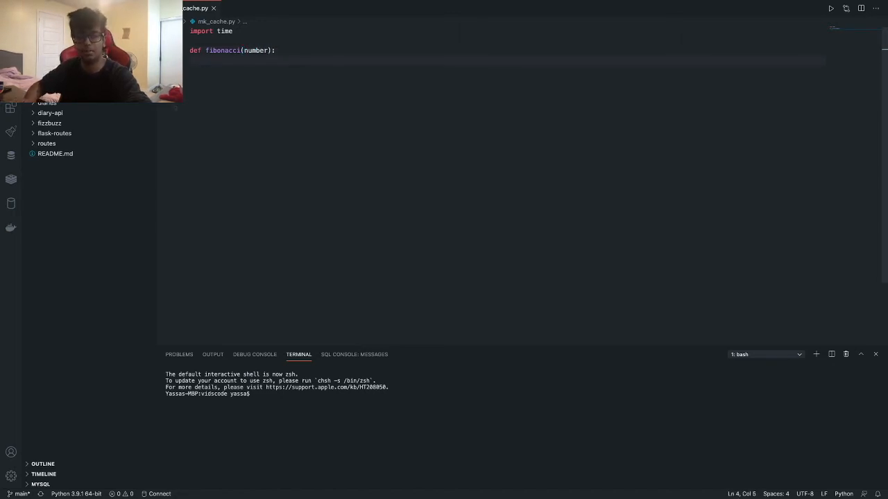
- Write the fibonacci base case and recursive return of fibonacci(num-1) and fibonacci(number-2)
text(if numbnre)
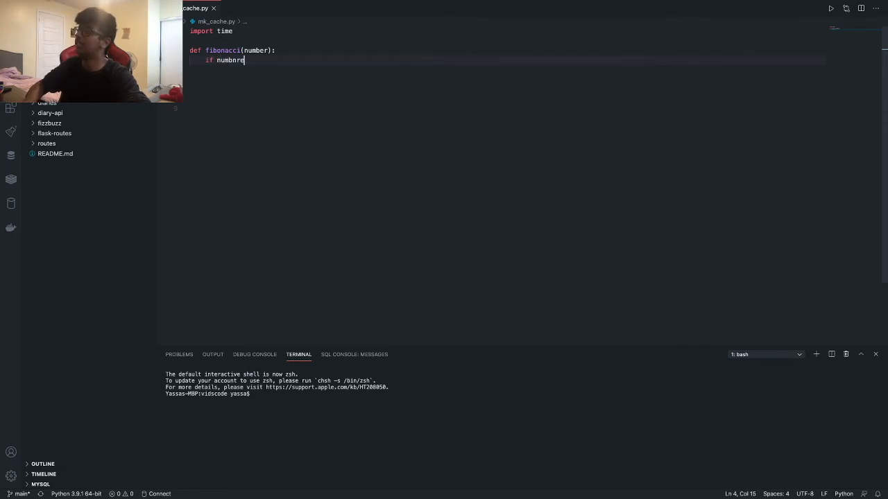
text(=)
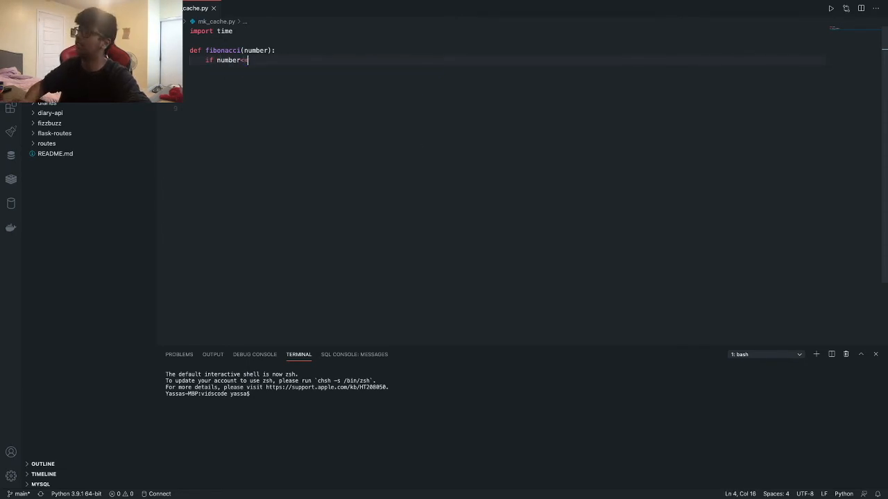
text(=2:)
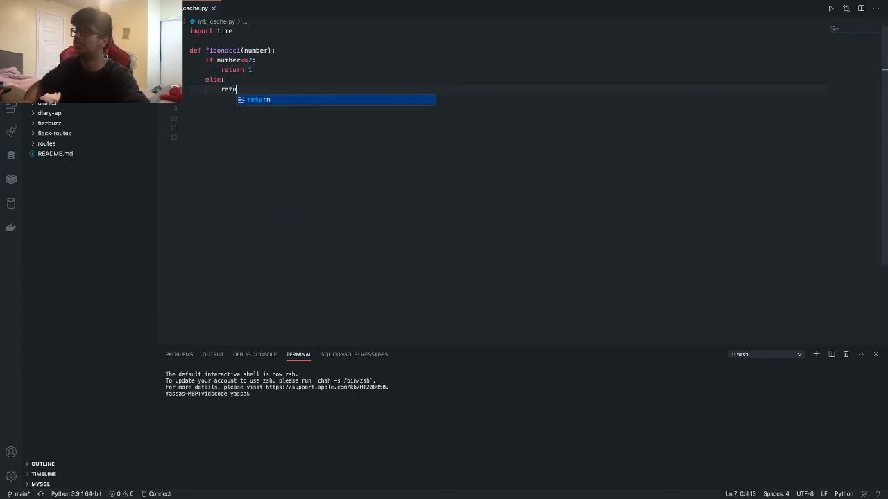
text(rn fibonacci)
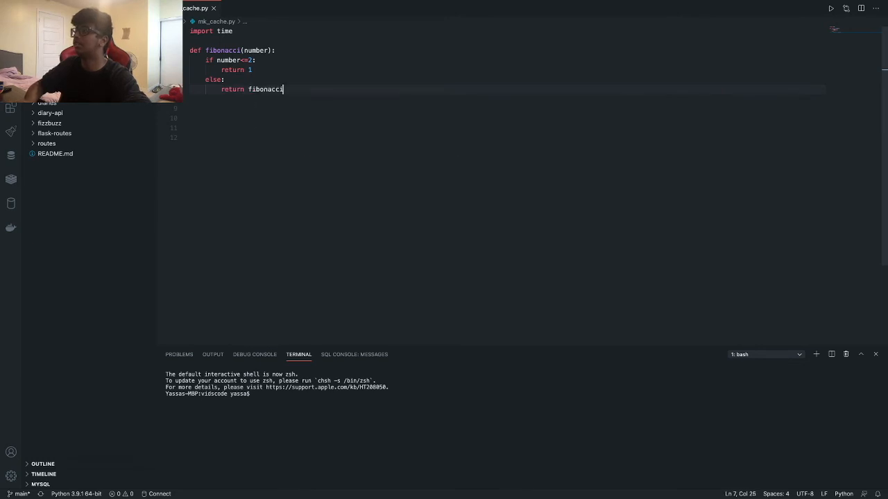
text((m)
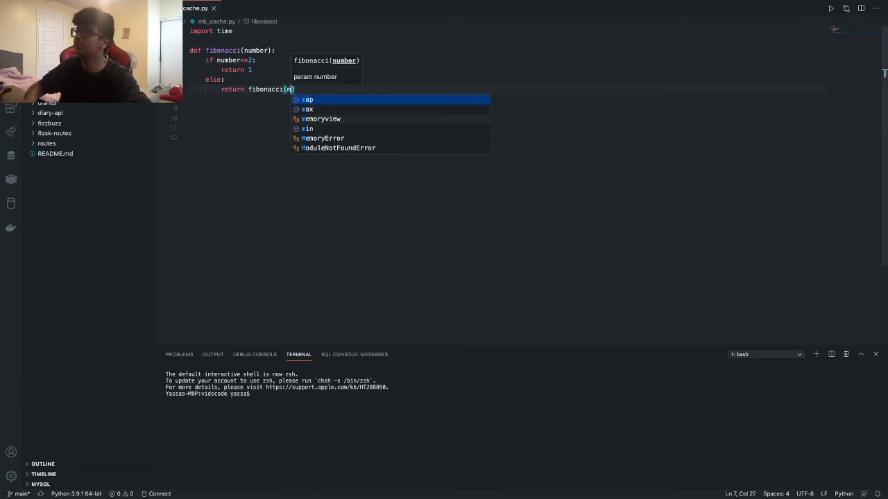
text(umber-1)
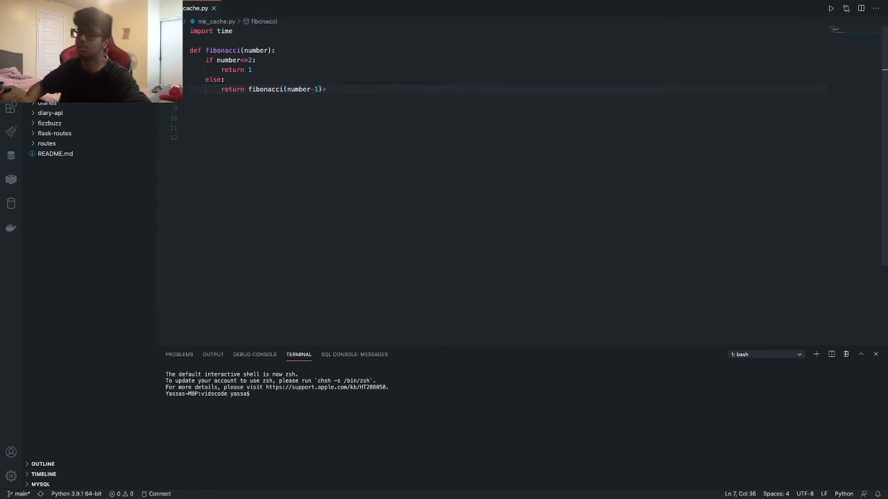
text(fibonacci()
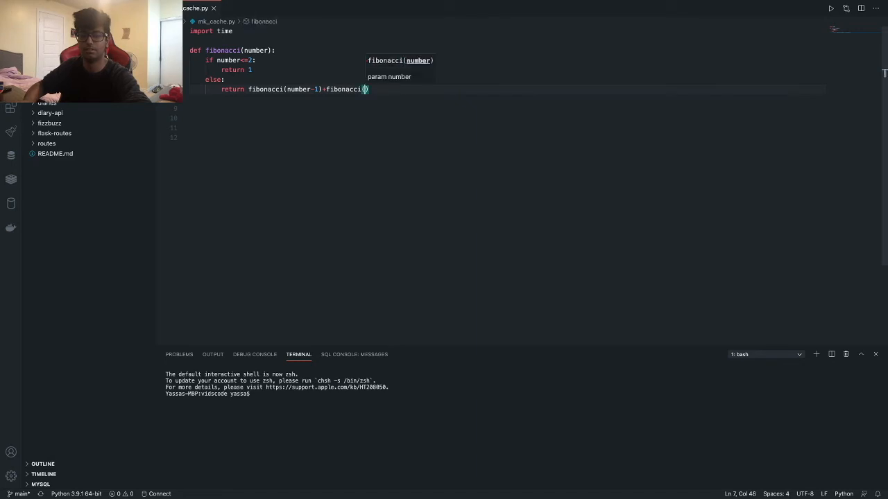
text(number)
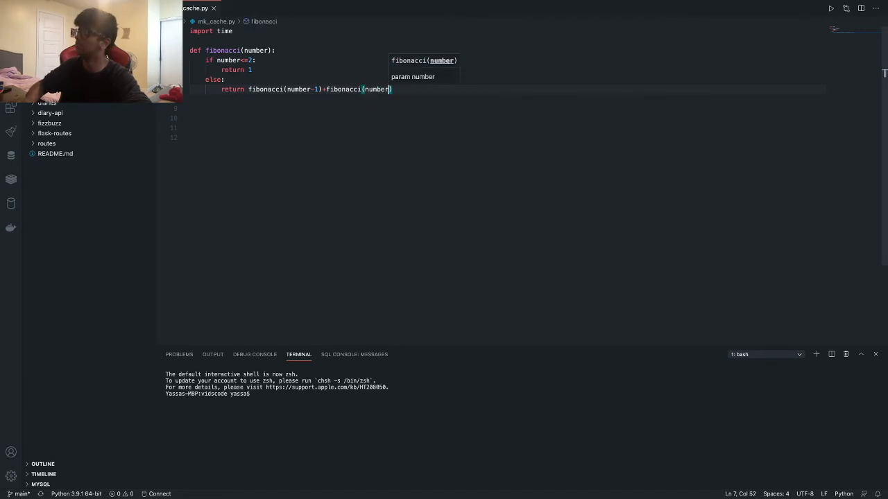
text(-2))
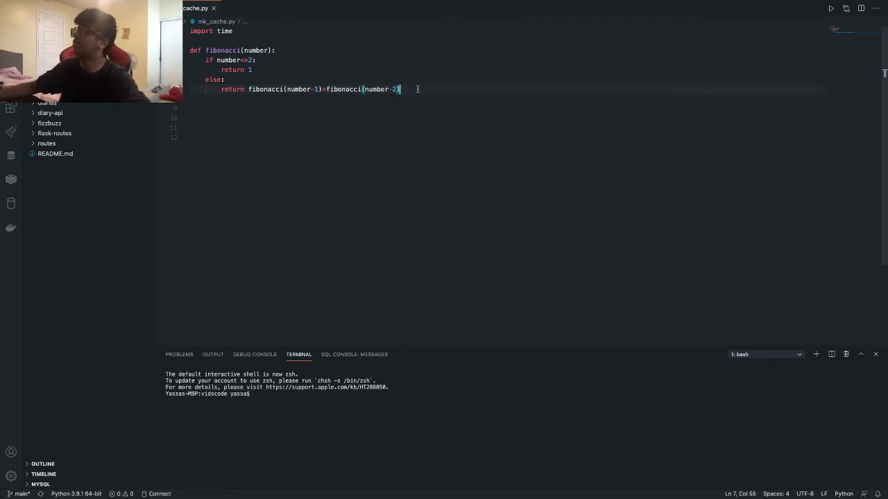
text(##)
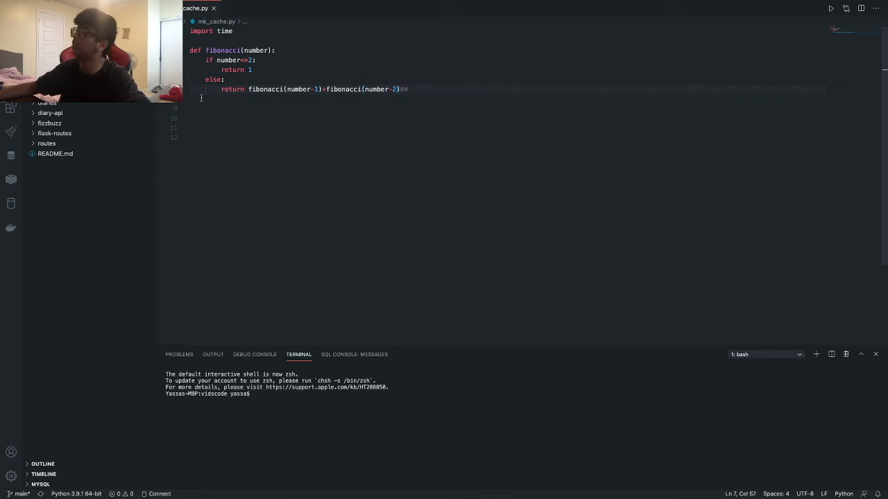
- Add start_time above the function and print(fibonacci(10)) below it
double_click(223, 50)
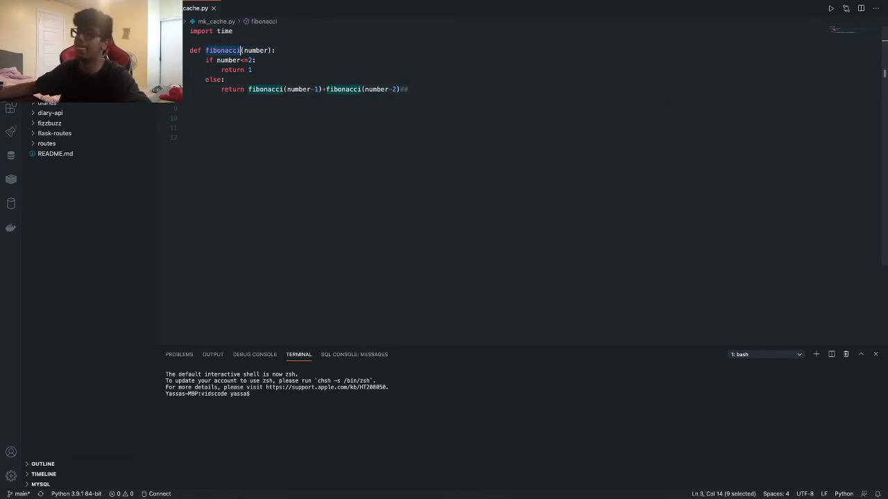
mouse_move(225, 31)
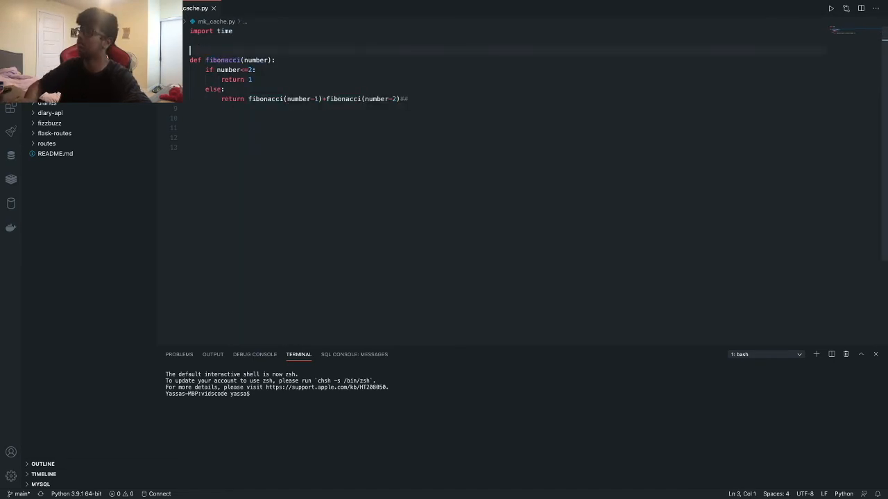
text(start)
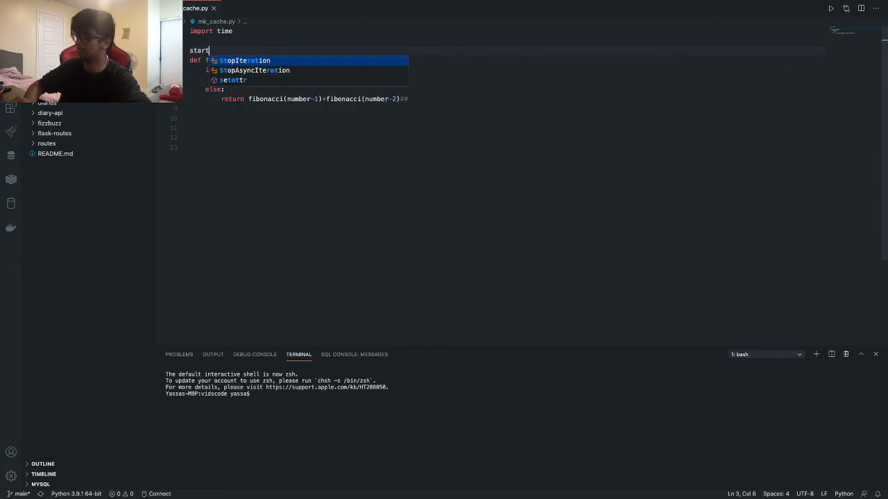
text(_time = time.time()
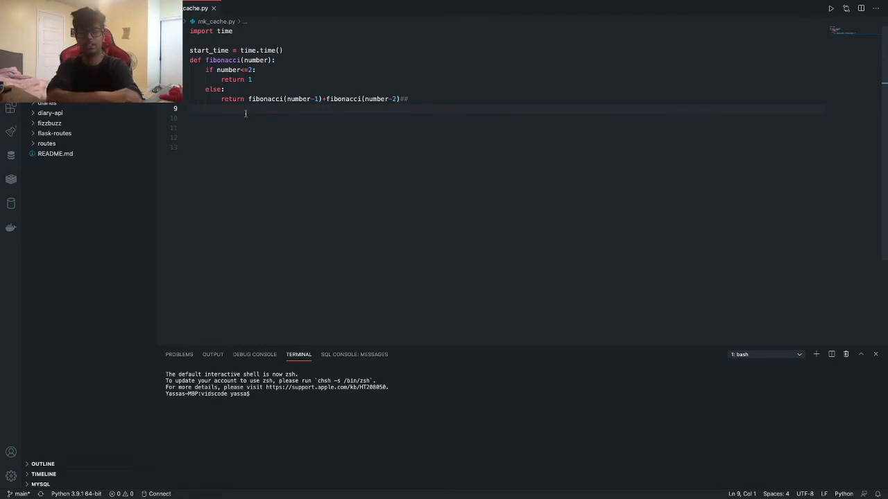
text(print(fu)
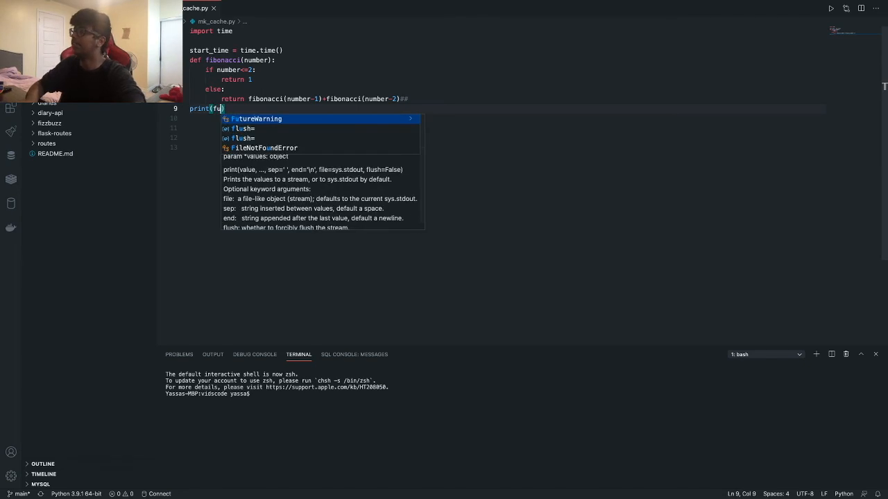
text(ibonacci)
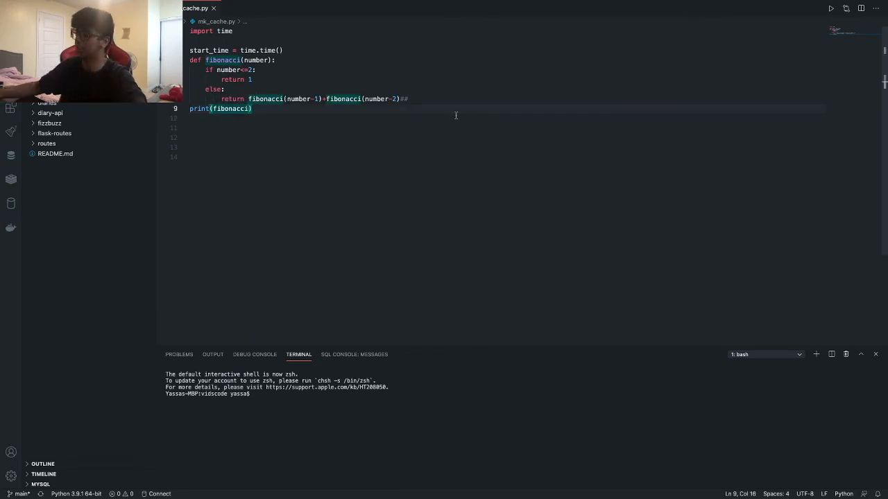
text((10)
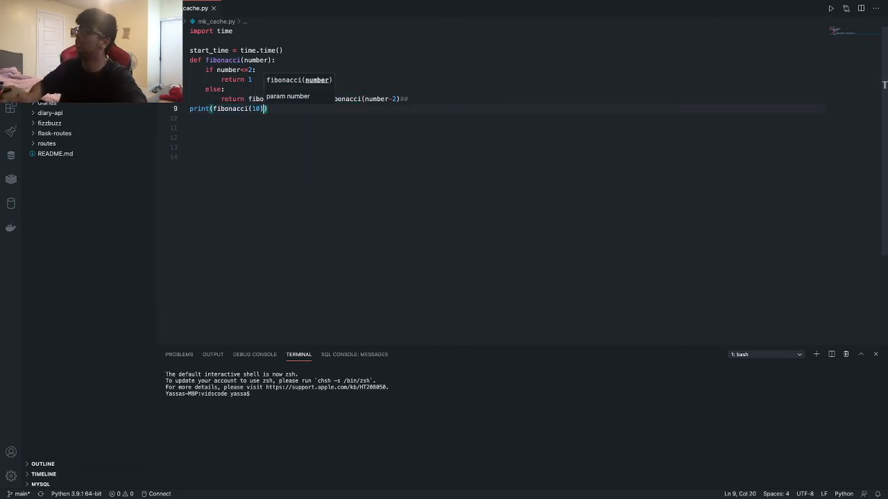
key(enter)
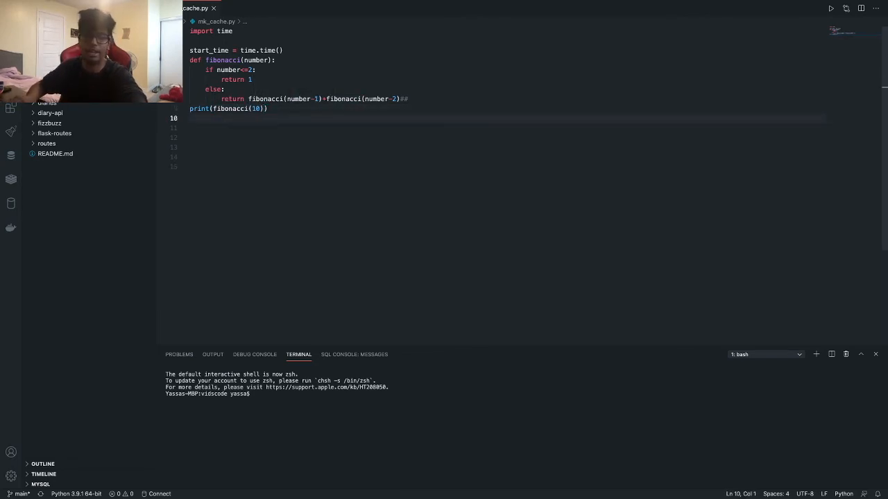
- Add a print line showing "SECONDS TOOK: " plus str(time.time() minus start_time)
text(print)
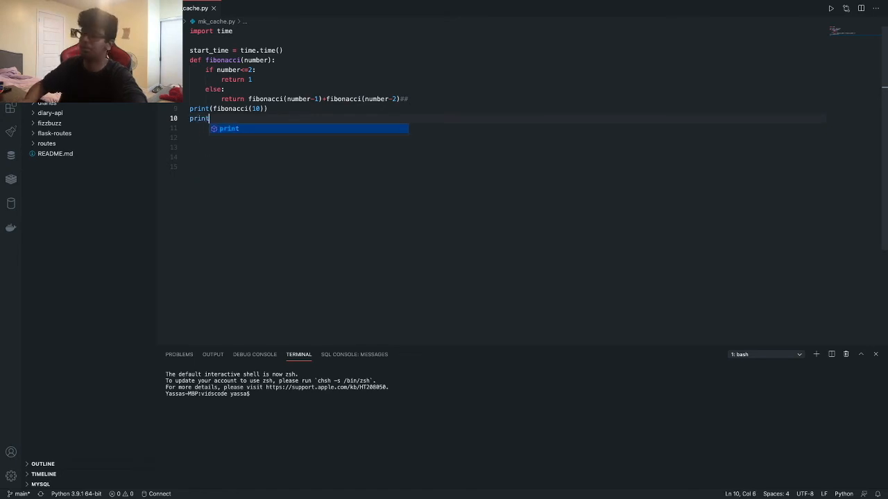
text((""))
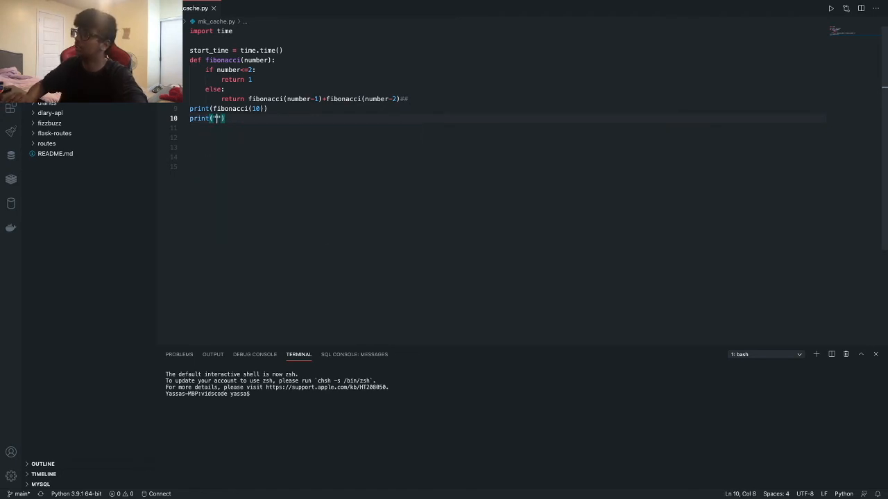
text(SECONDS)
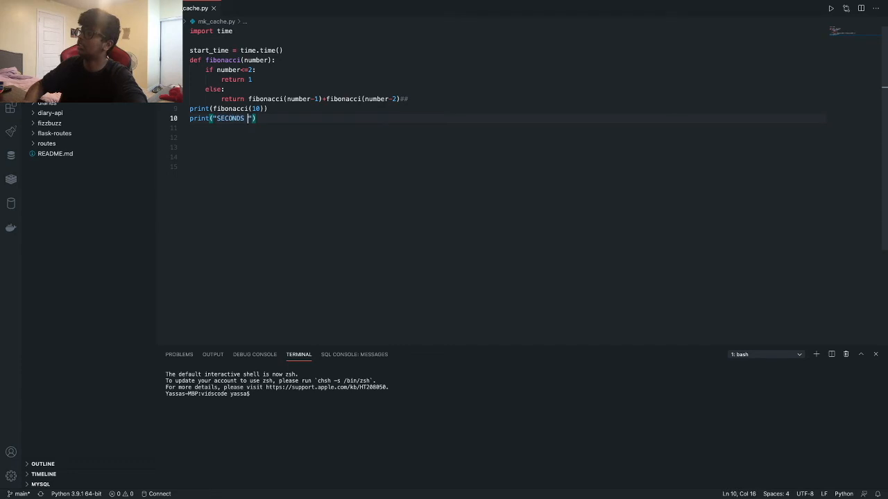
text(TOOK:)
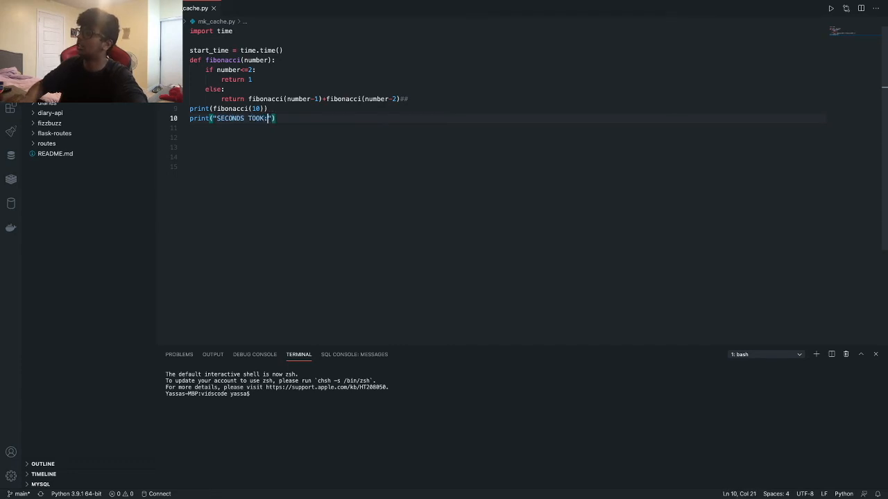
text("   ")
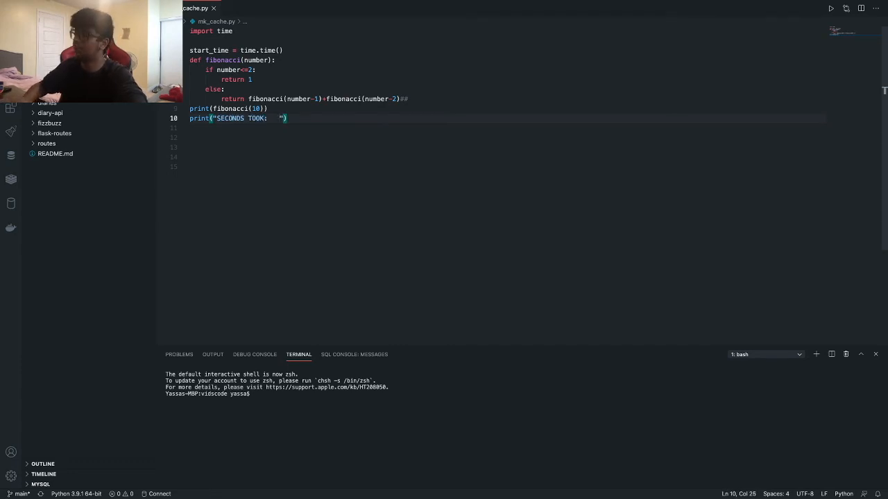
text(+)
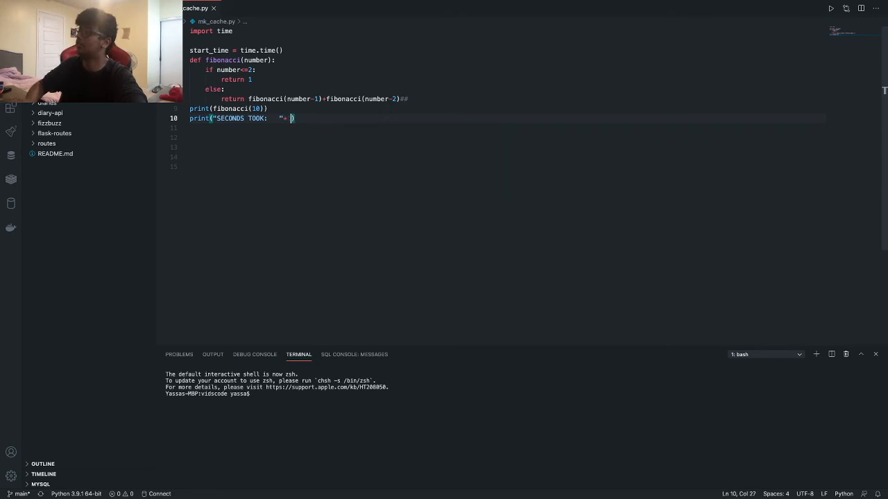
text(str(tim)
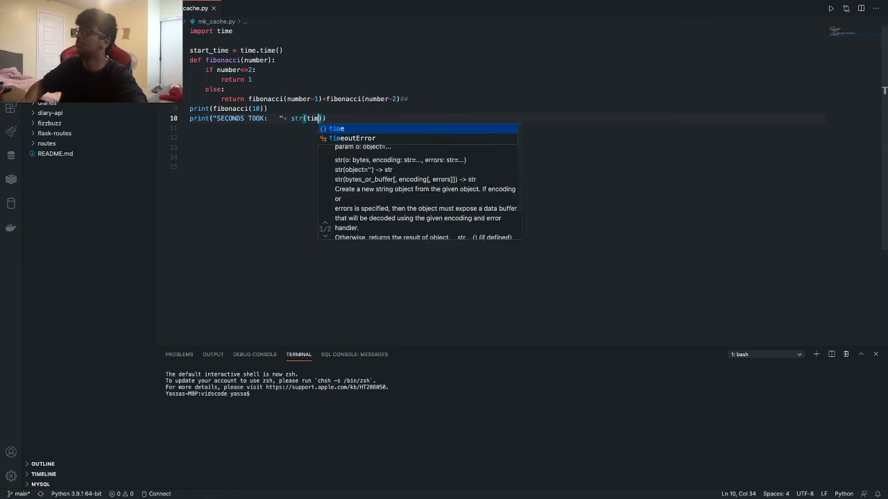
text(.time()
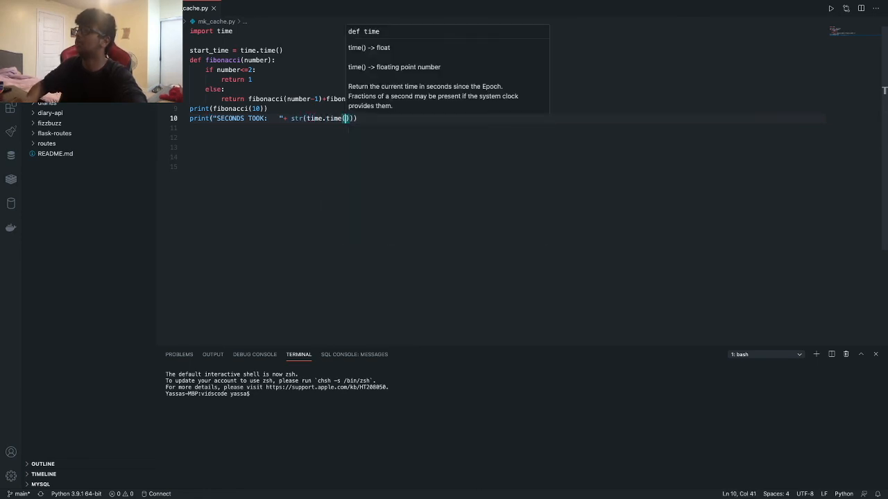
text(=st)
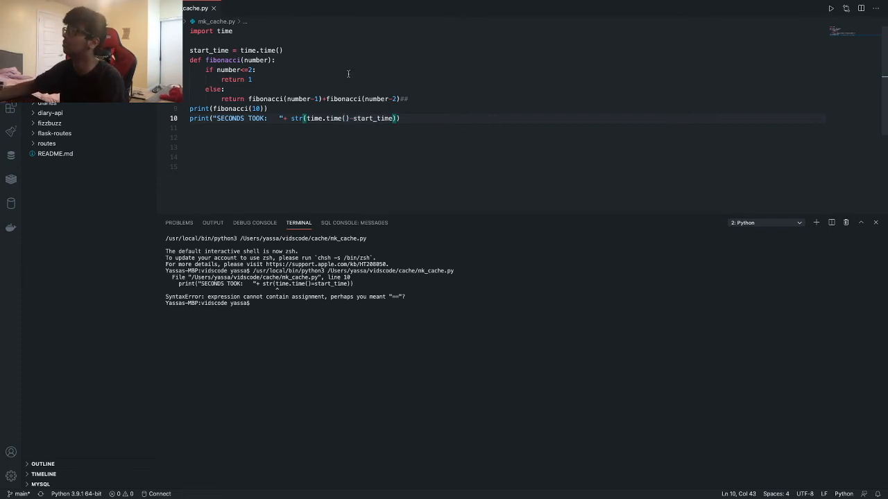
- Clear the terminal and run the script, then change the fibonacci argument to 50 and rerun
text(clear)
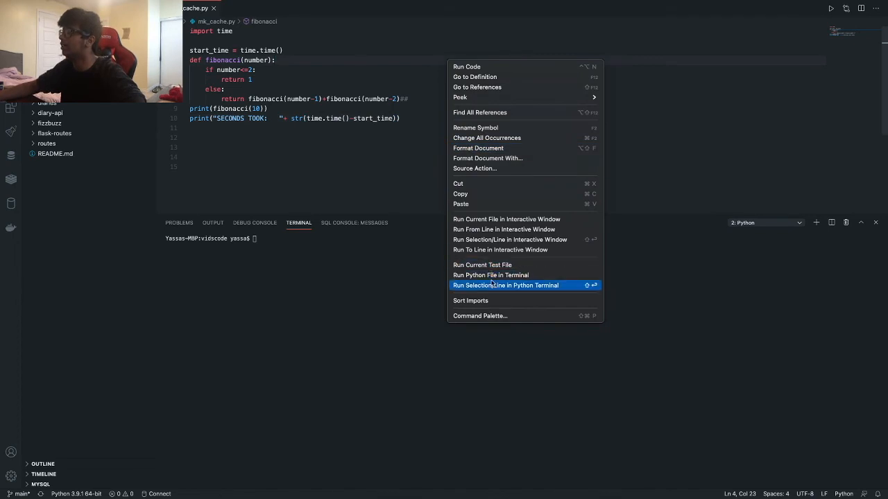
click(491, 275)
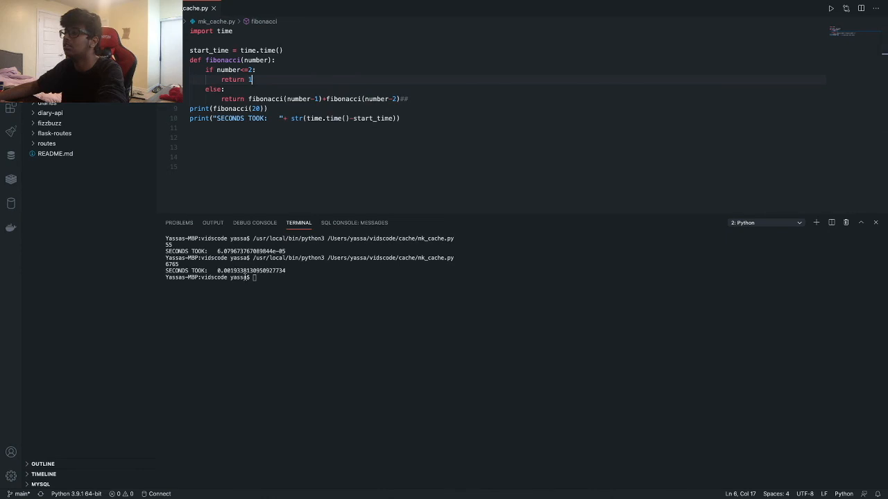
double_click(257, 108)
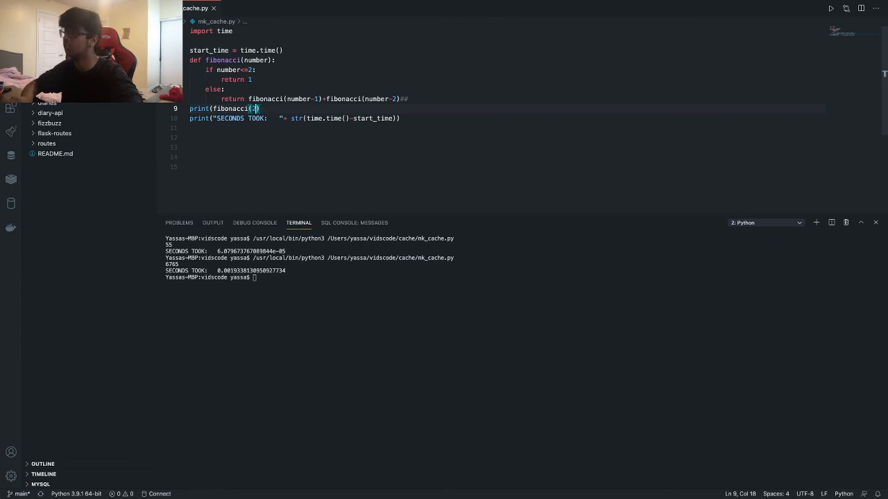
text(50)
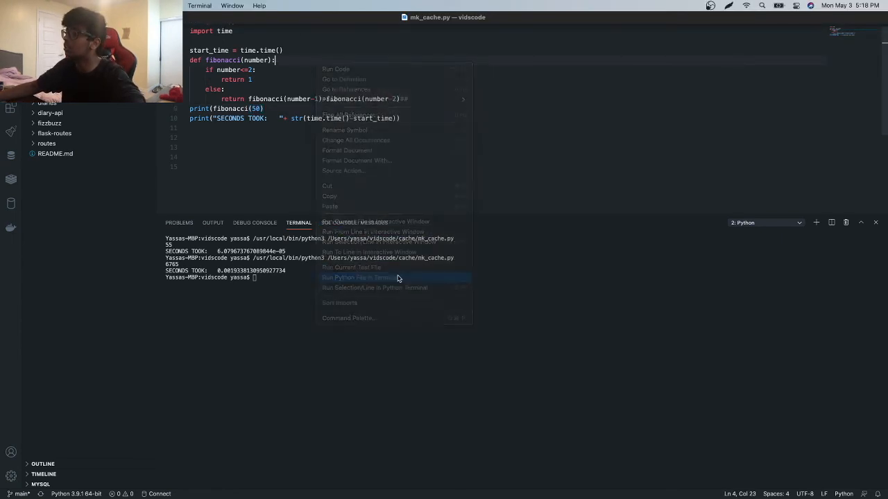
click(360, 277)
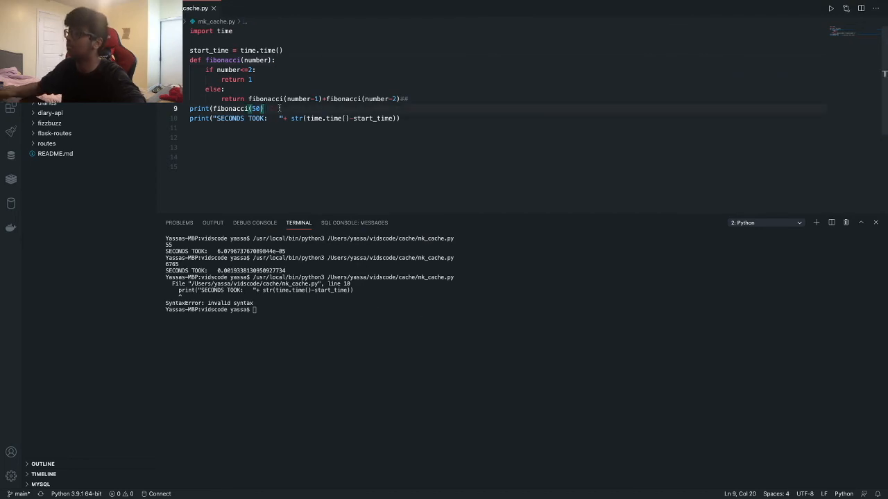
right_click(275, 59)
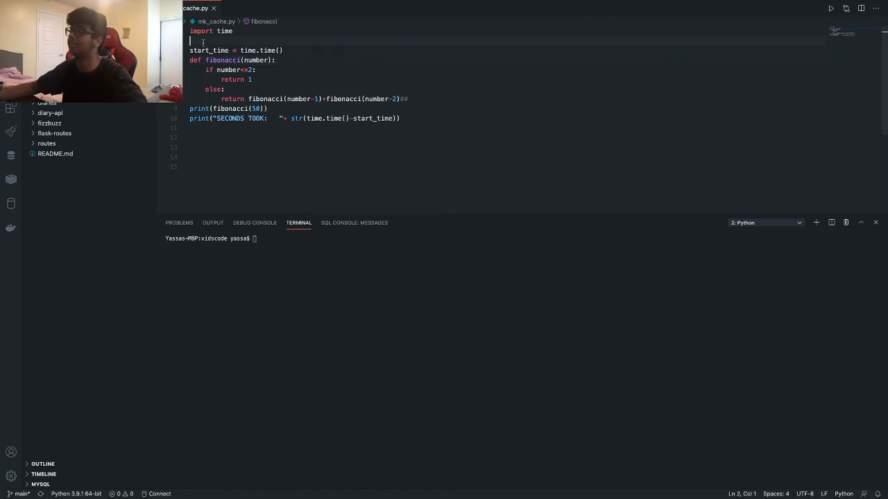
text(from functools mp)
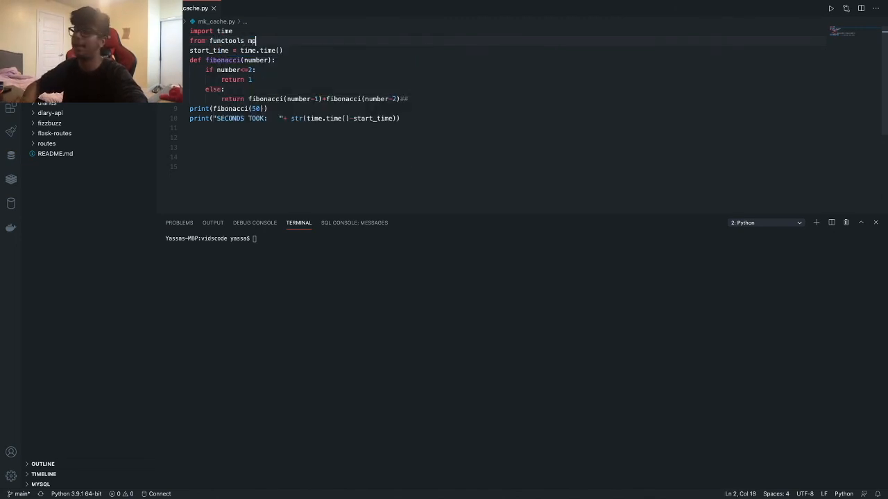
text(import cache)
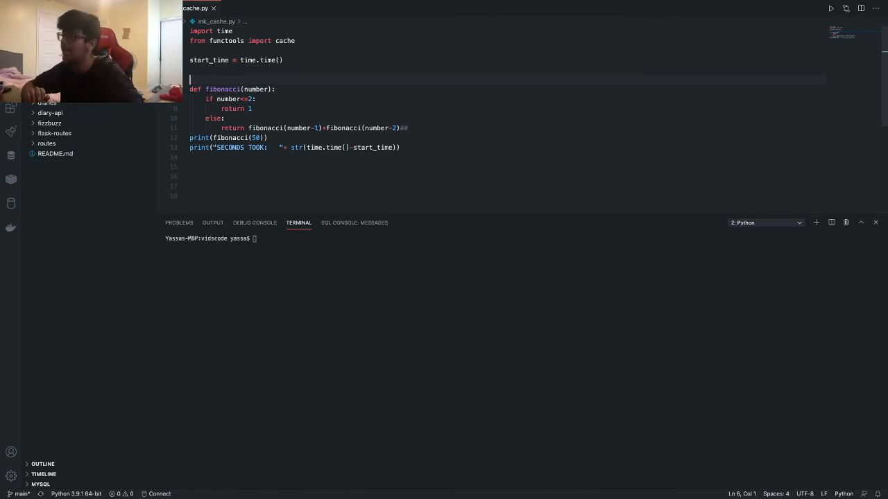
text(@cache)
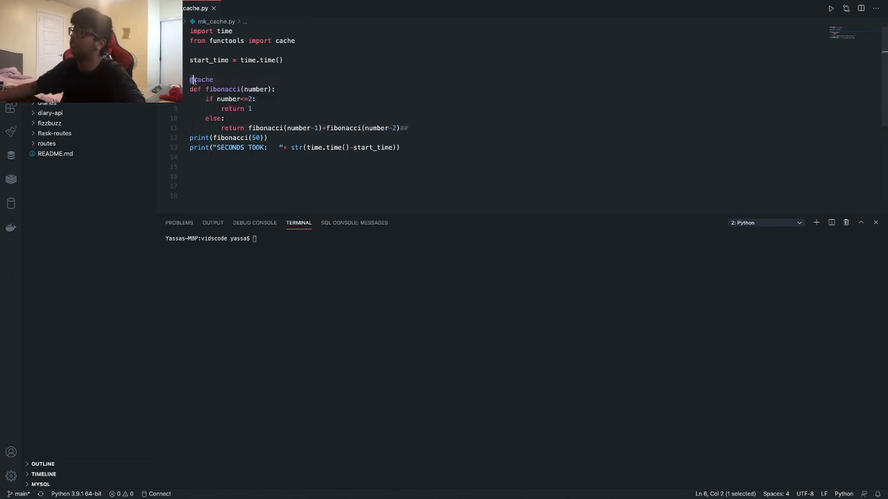
drag(192, 79, 275, 88)
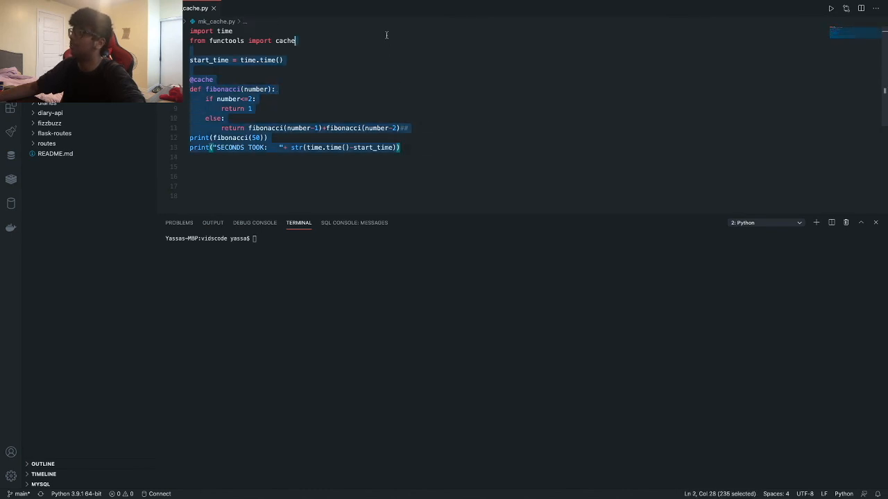
- Run the cached script for fibonacci(50) in the terminal, then rerun it for 500
right_click(284, 59)
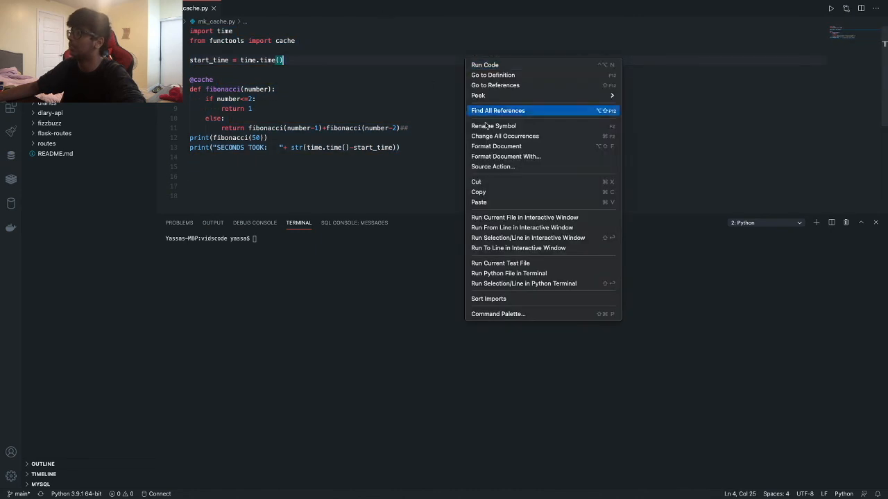
click(509, 273)
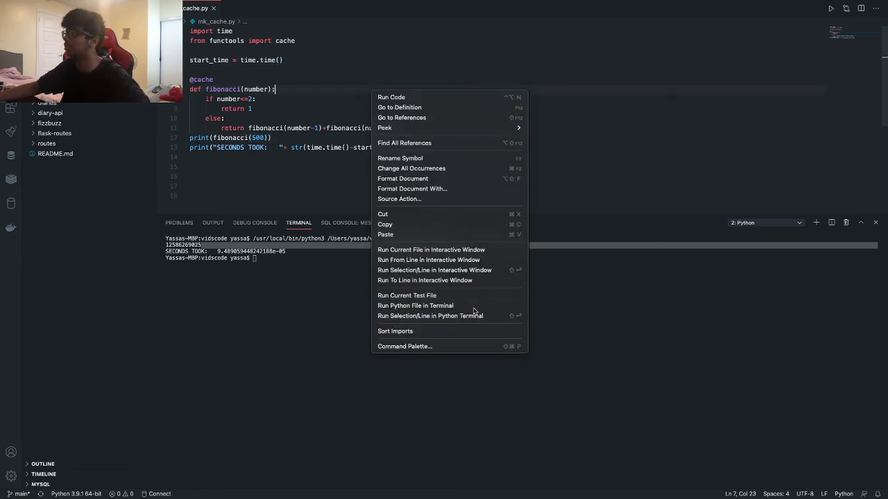
click(415, 305)
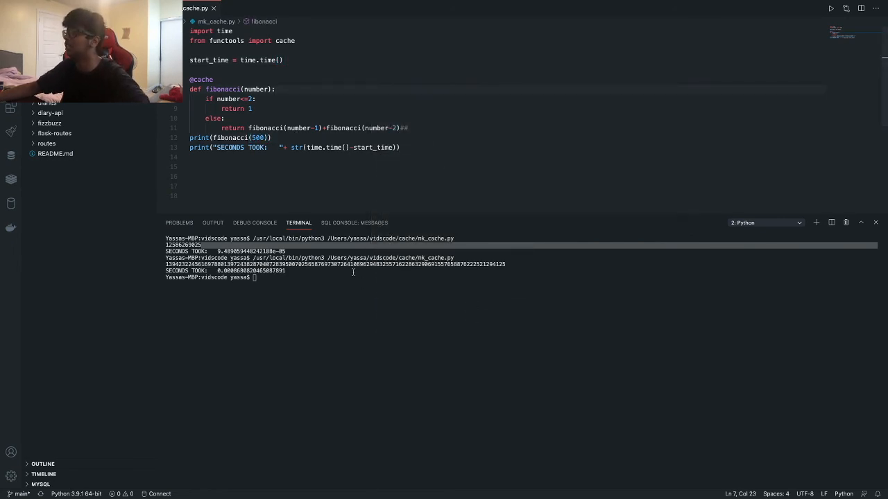